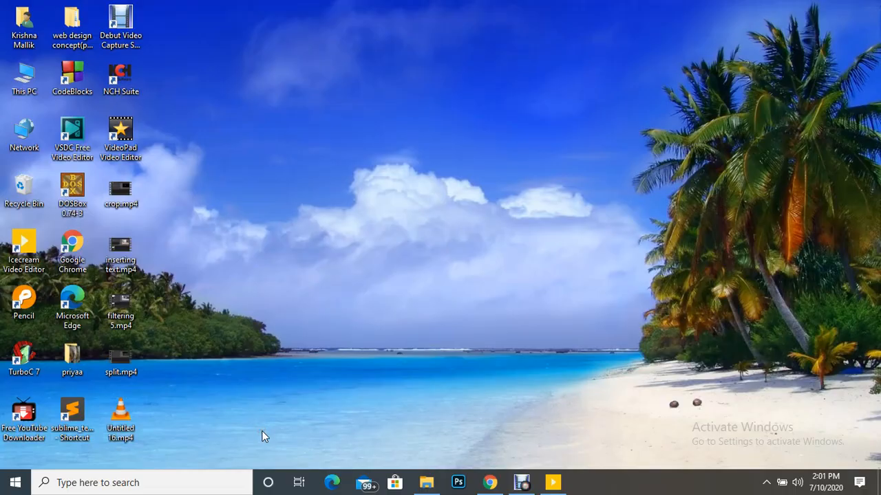
mouse_move(236, 343)
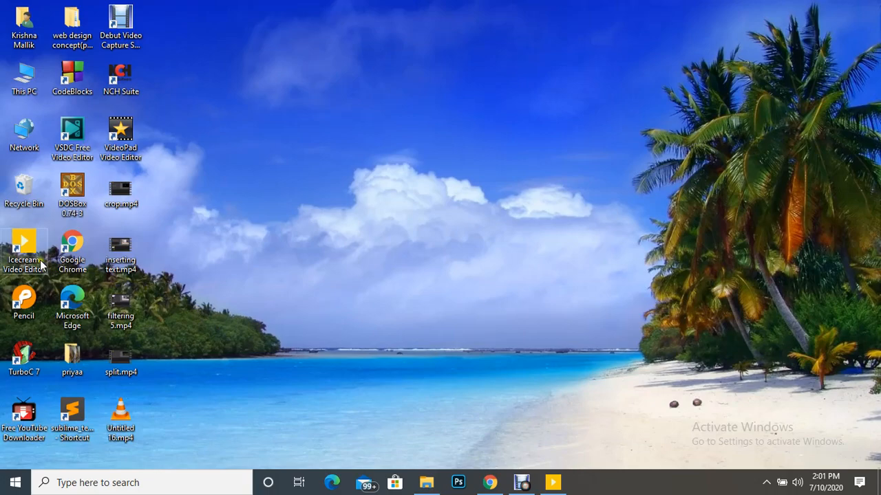
mouse_move(573, 458)
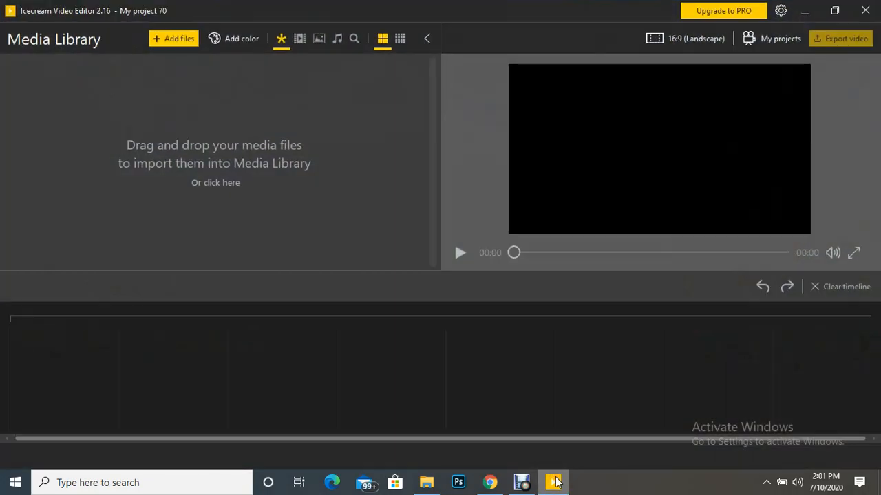
mouse_move(171, 83)
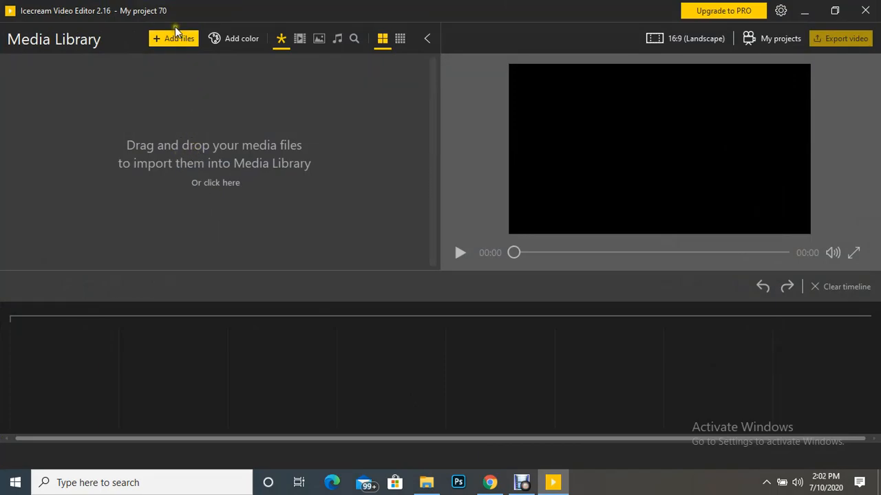
Import the clips 'Pashupatinath temple.mp4' and 'Pasupatinath mandir.mp4' from the priyaa folder
click(174, 38)
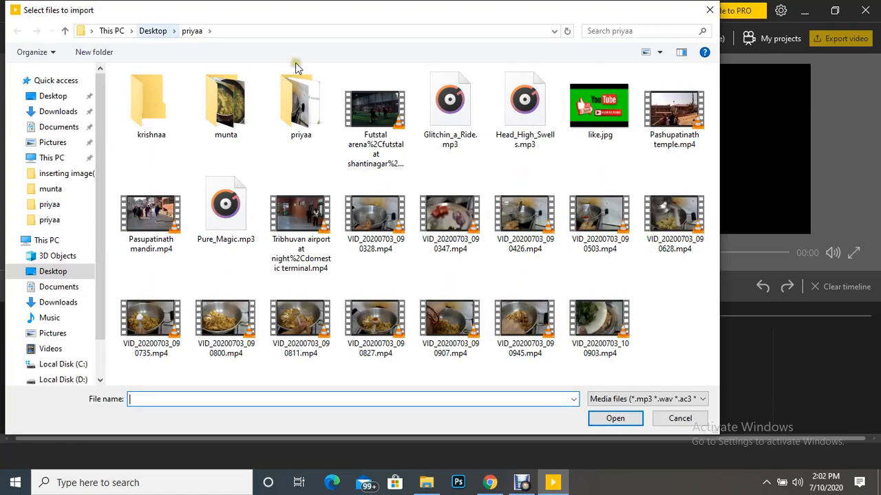
click(679, 418)
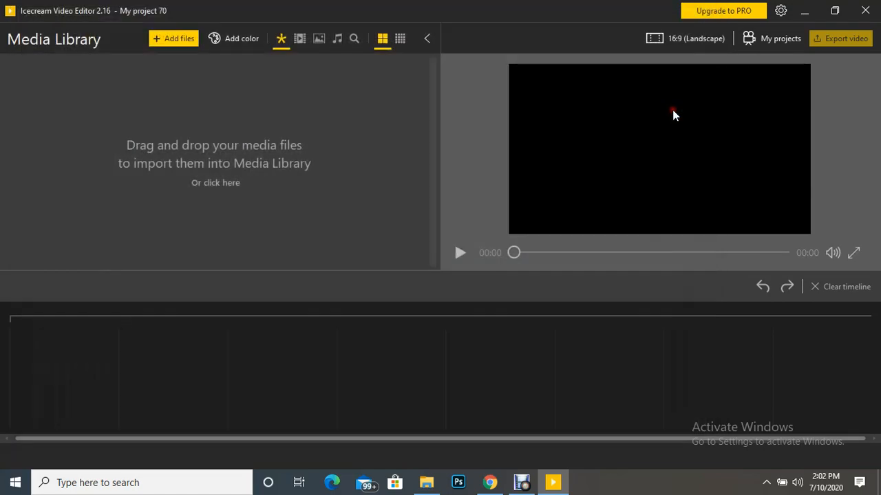
click(178, 37)
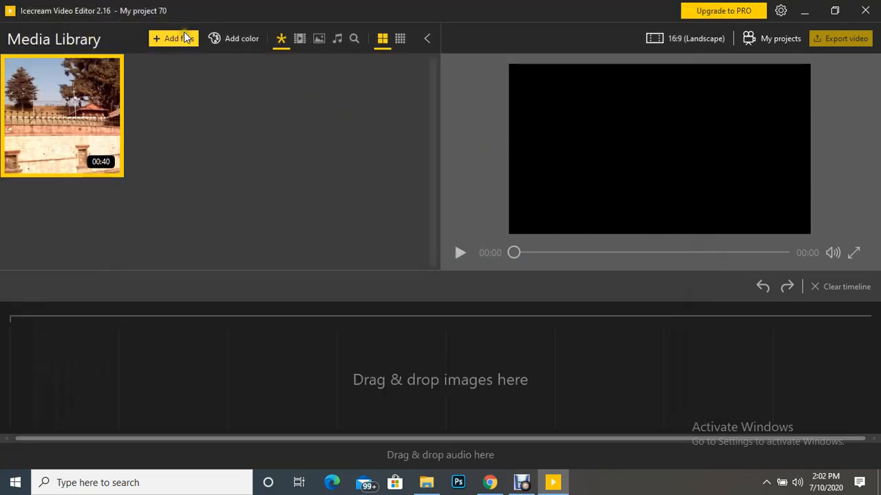
click(173, 38)
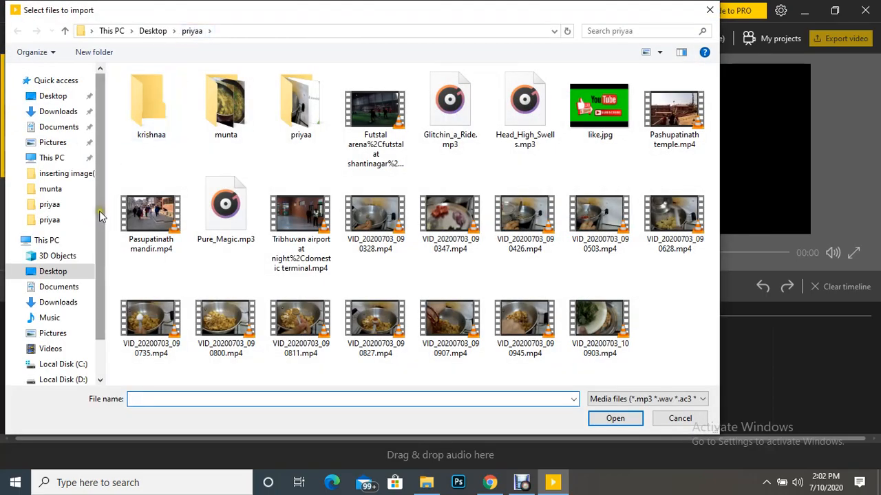
click(615, 418)
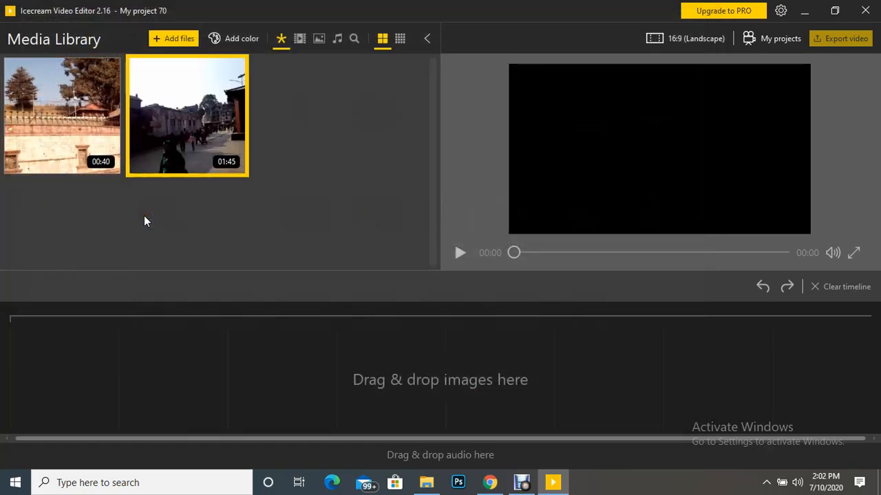
Import the like.jpg subscribe image and the Pure_Magic.mp3 music track
click(173, 38)
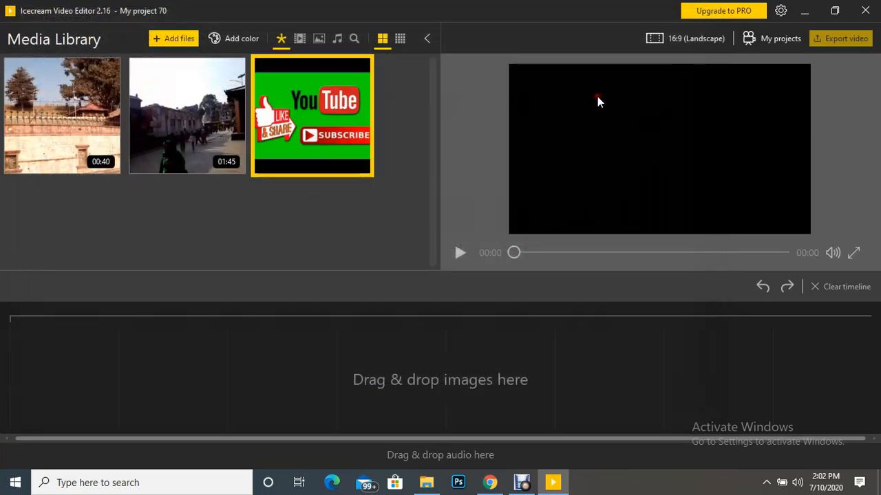
click(173, 38)
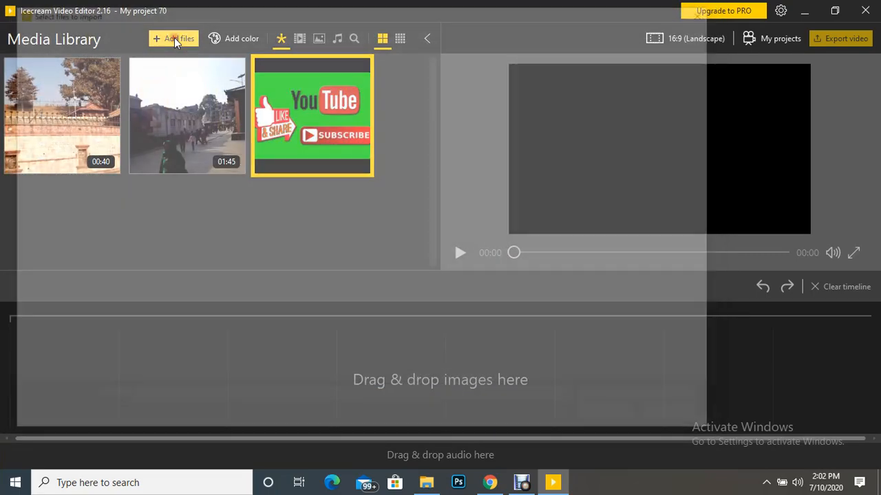
click(173, 38)
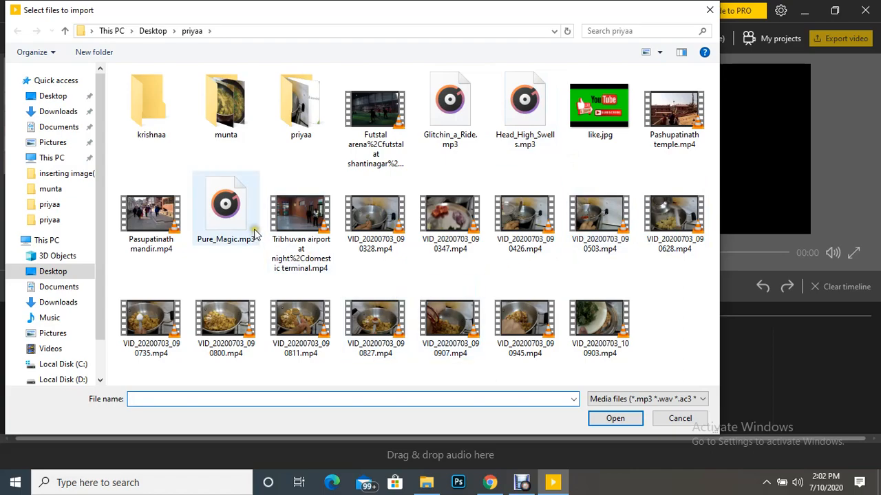
click(615, 418)
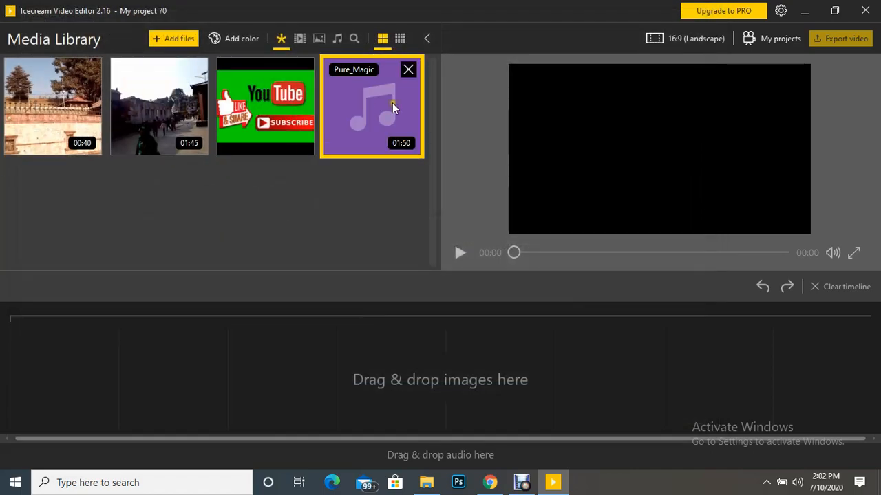
mouse_move(178, 101)
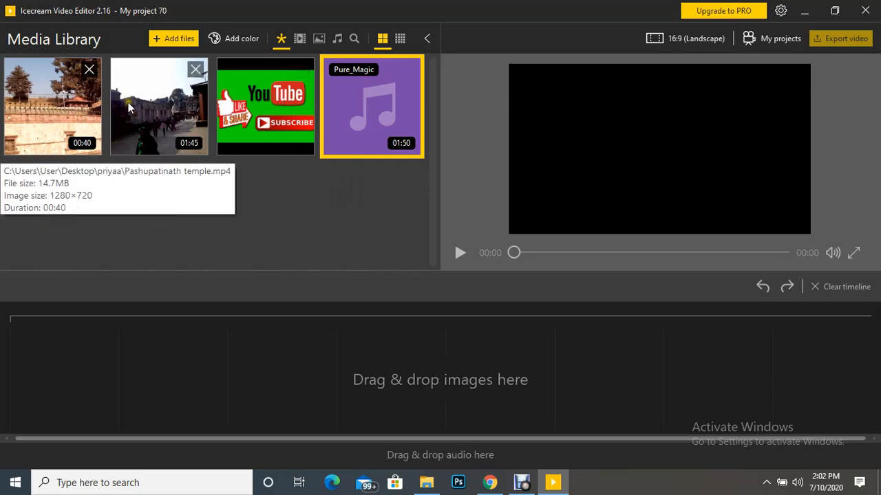
mouse_move(285, 102)
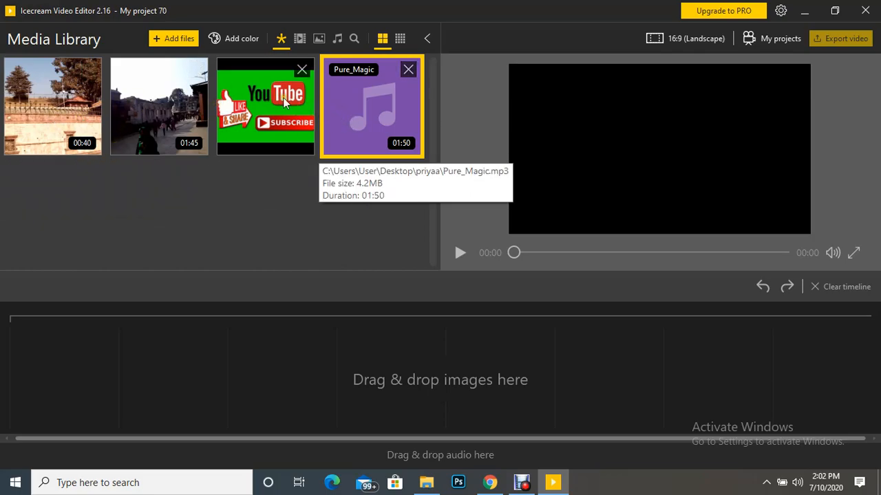
mouse_move(234, 117)
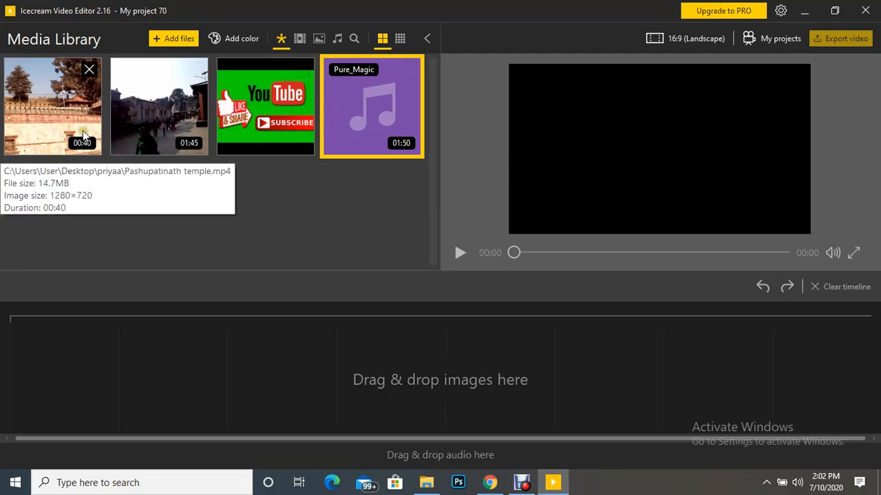
mouse_move(139, 115)
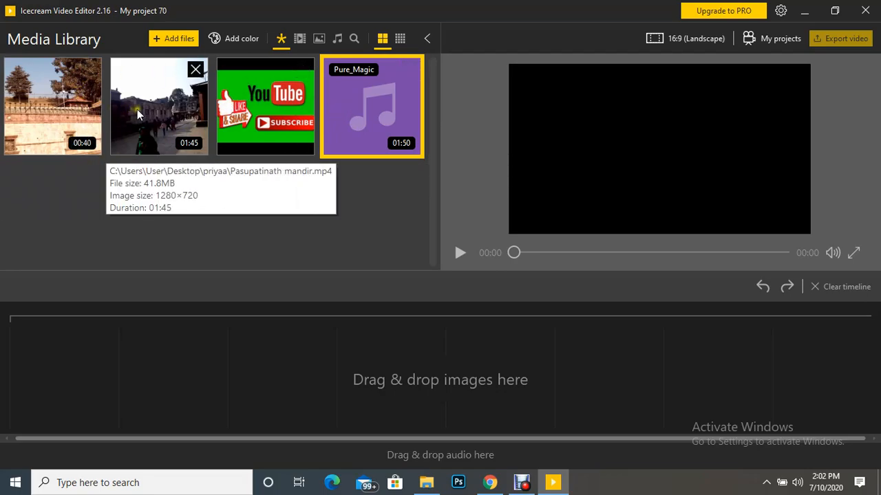
mouse_move(301, 112)
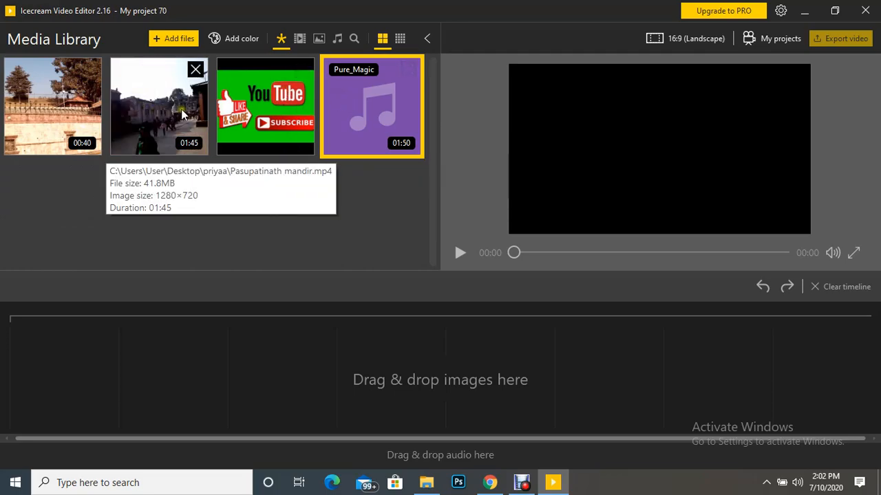
mouse_move(298, 140)
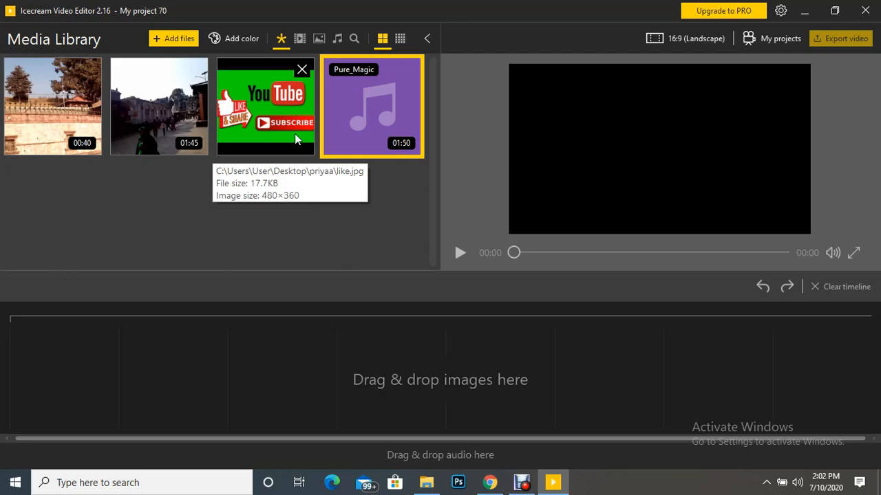
mouse_move(531, 390)
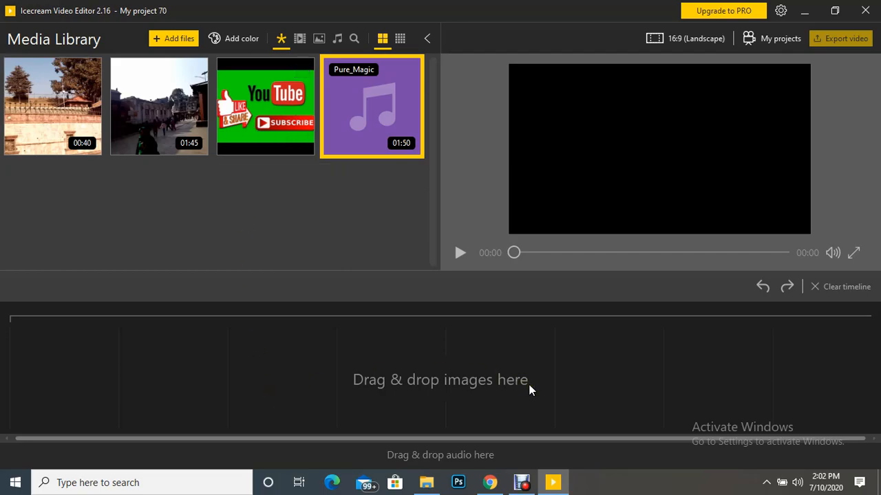
mouse_move(74, 121)
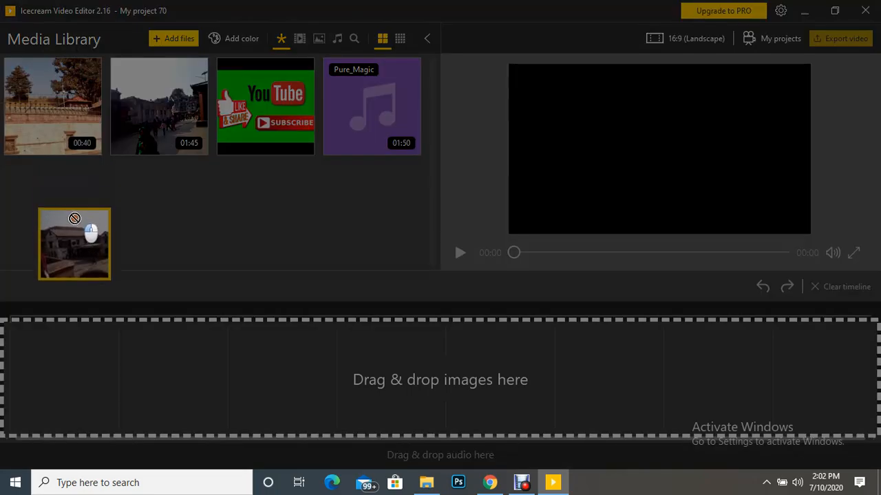
Drag both temple clips and like.jpg onto the timeline in order, with Pure_Magic on the audio track
drag(74, 244, 63, 379)
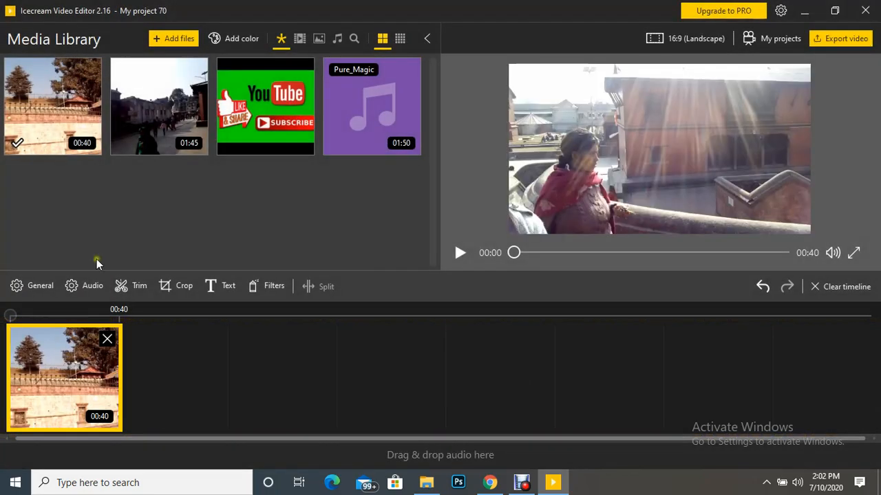
drag(158, 106, 165, 351)
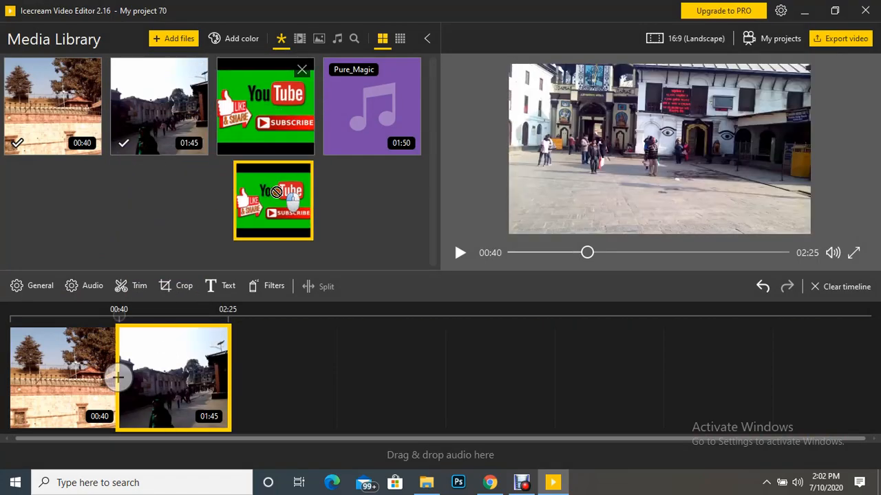
drag(273, 200, 282, 378)
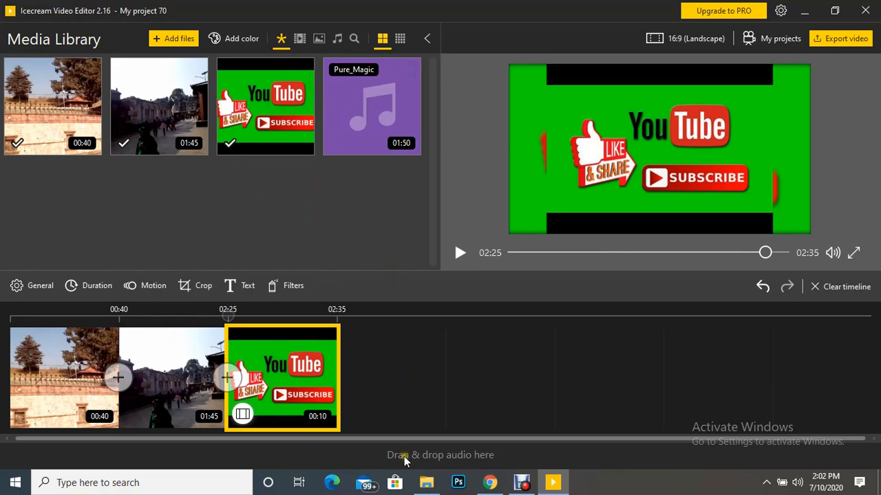
mouse_move(463, 456)
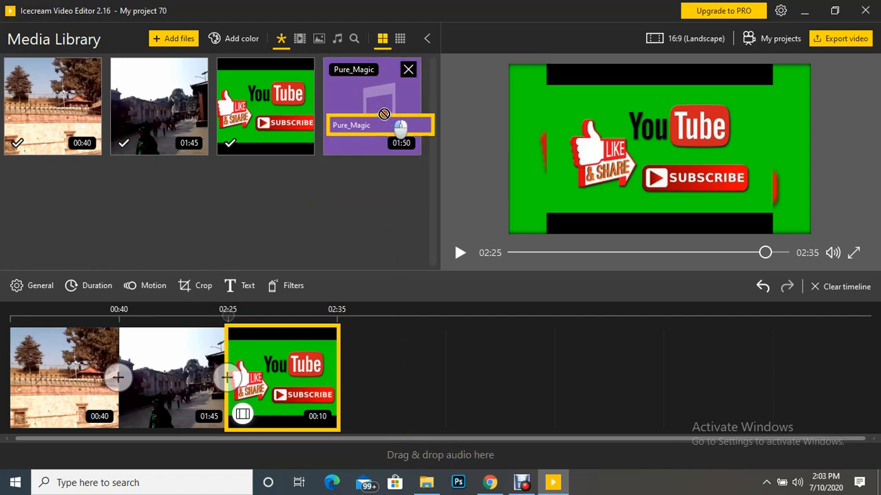
drag(371, 104, 269, 451)
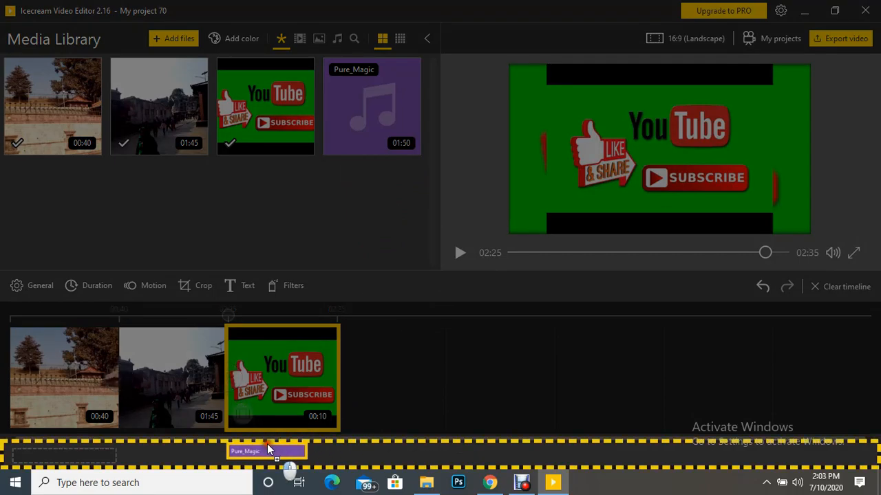
drag(267, 450, 93, 460)
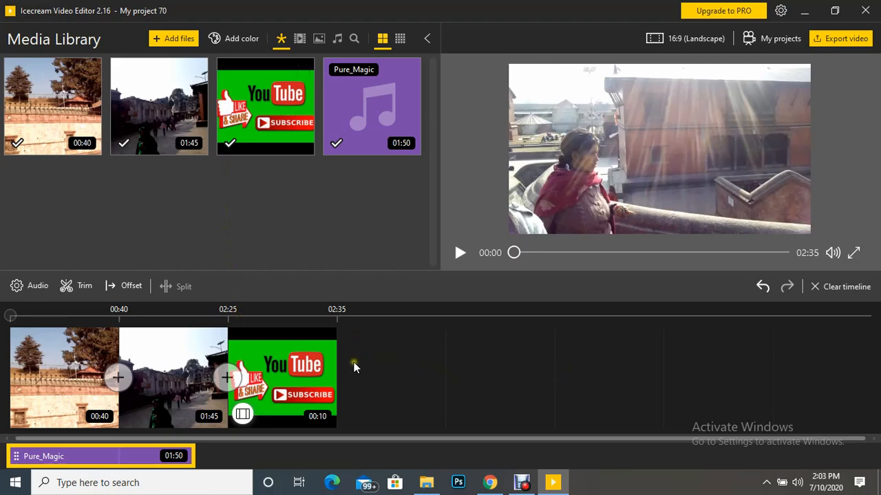
mouse_move(139, 336)
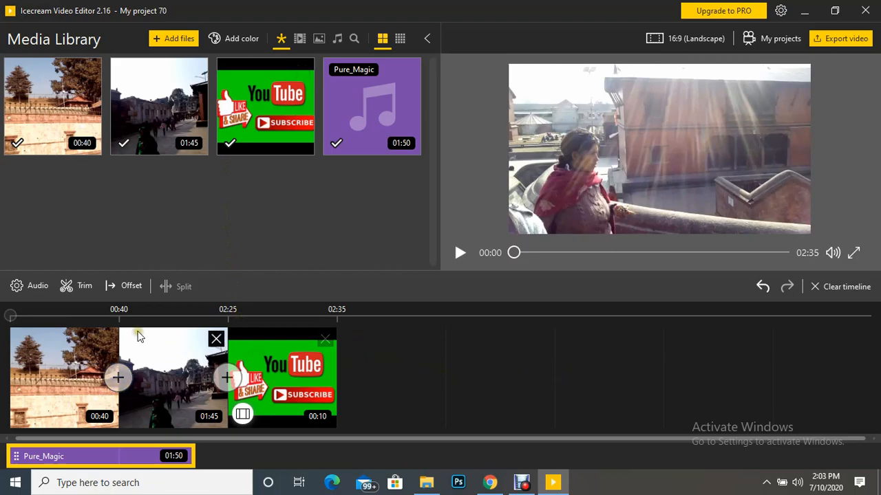
mouse_move(310, 339)
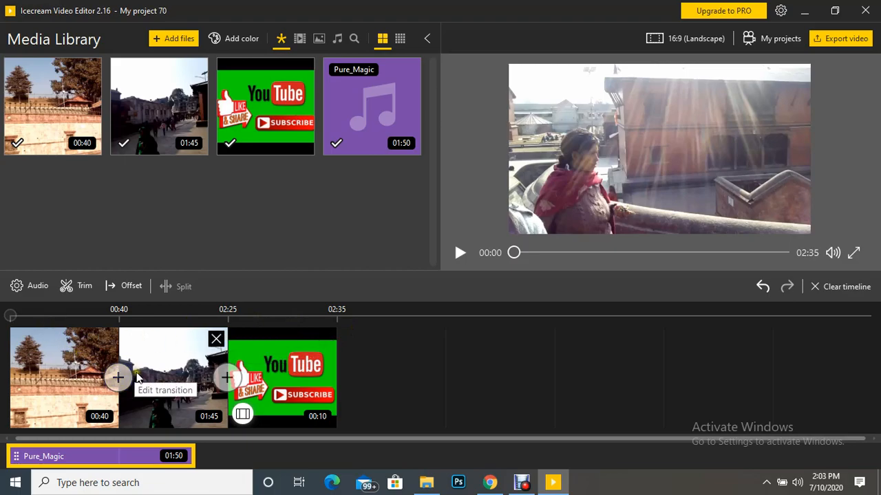
mouse_move(423, 376)
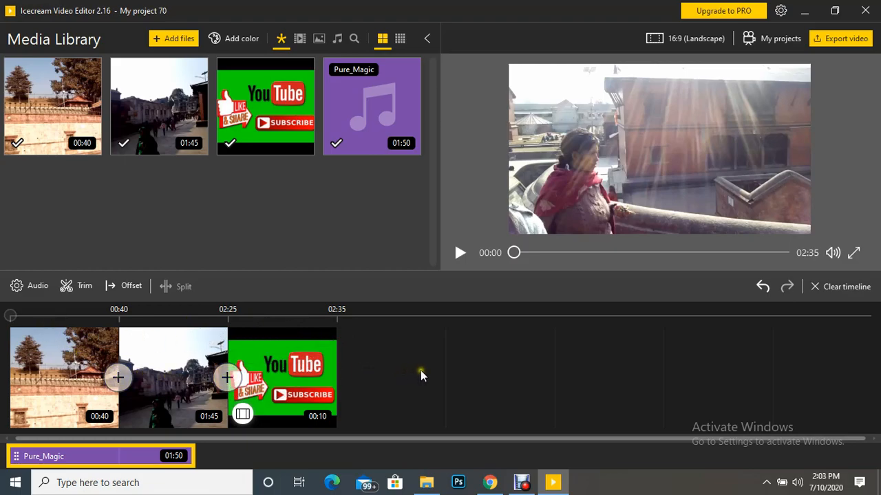
mouse_move(75, 380)
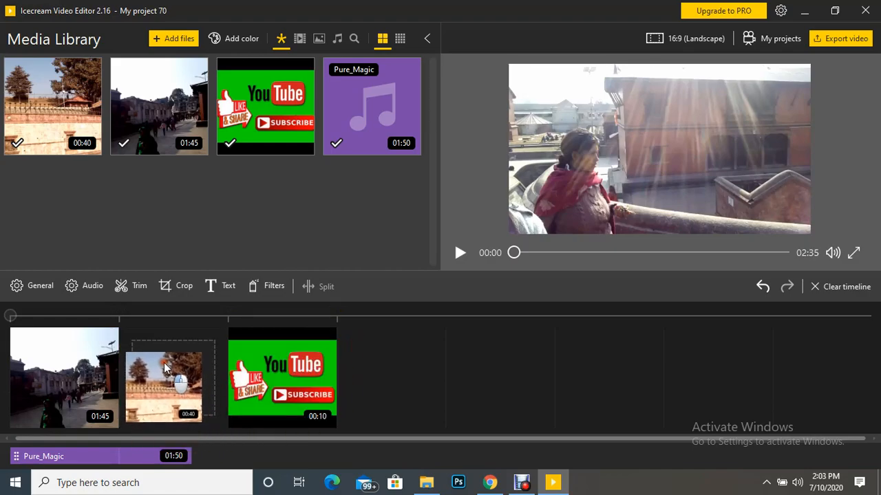
Move the 00:40 temple clip so it follows the 01:45 clip
click(165, 378)
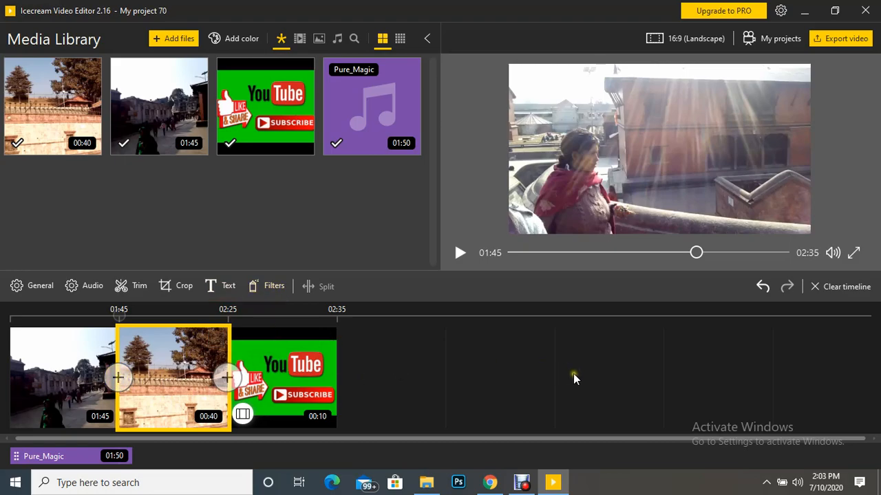
mouse_move(191, 389)
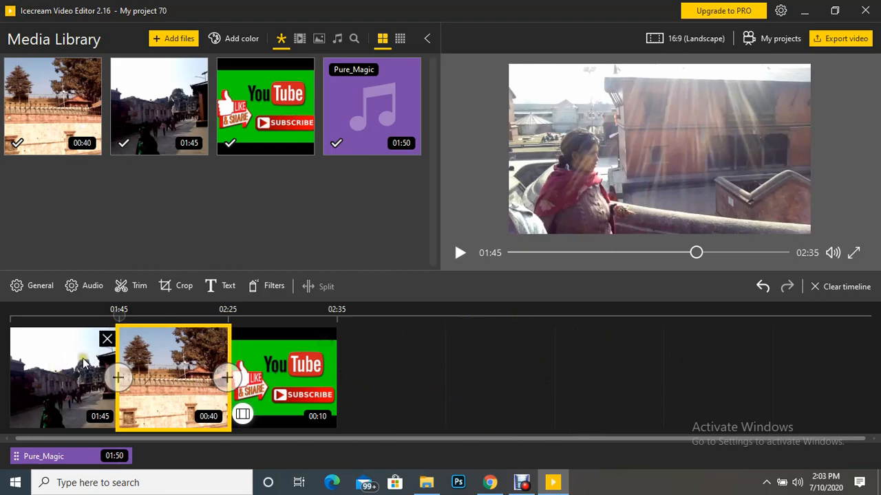
mouse_move(225, 377)
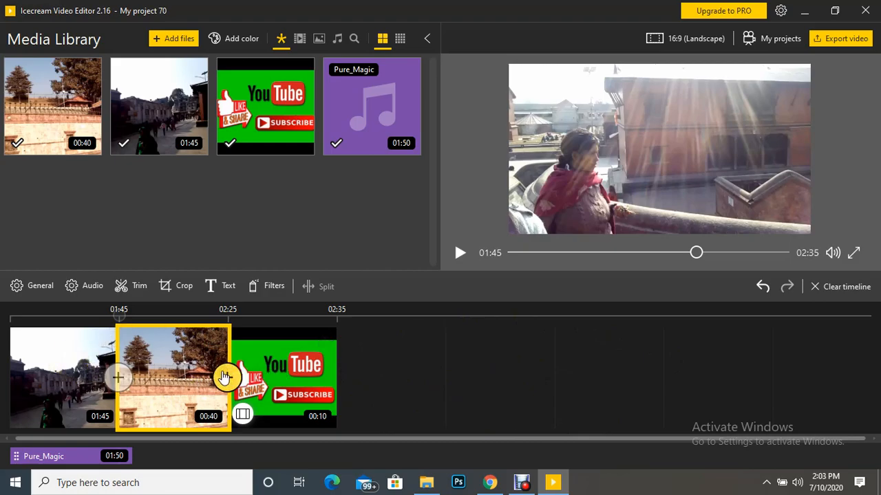
mouse_move(227, 376)
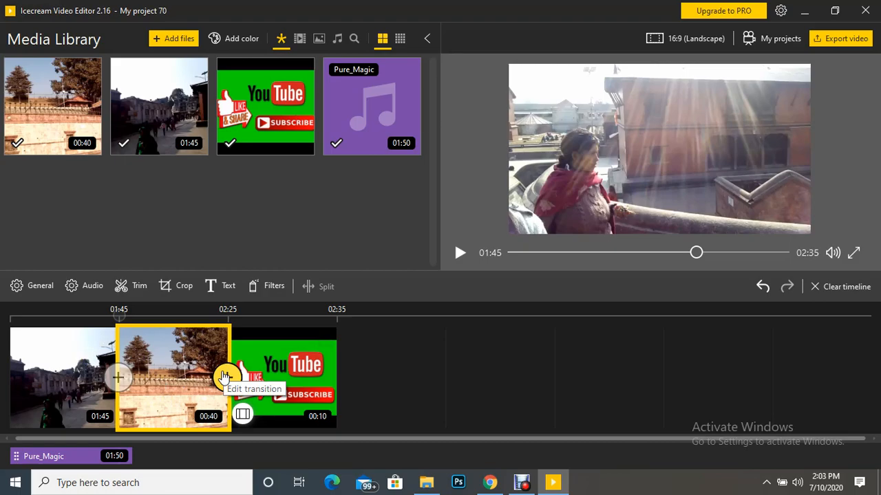
mouse_move(702, 141)
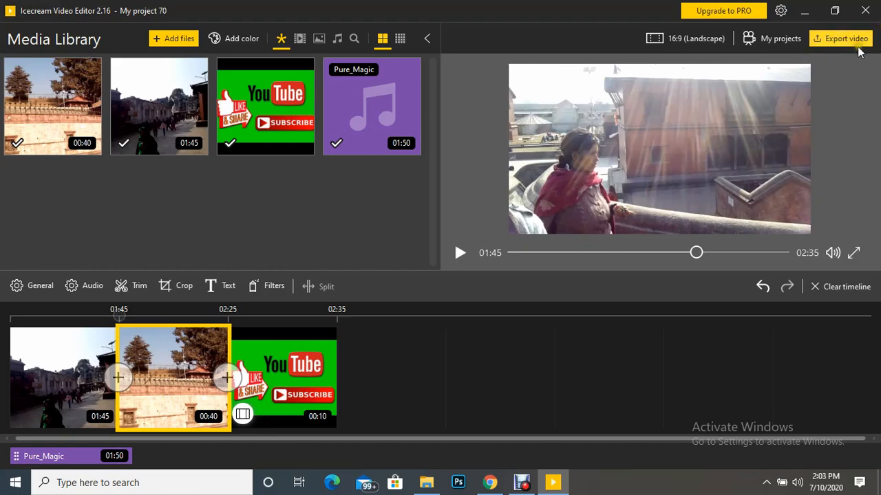
mouse_move(837, 43)
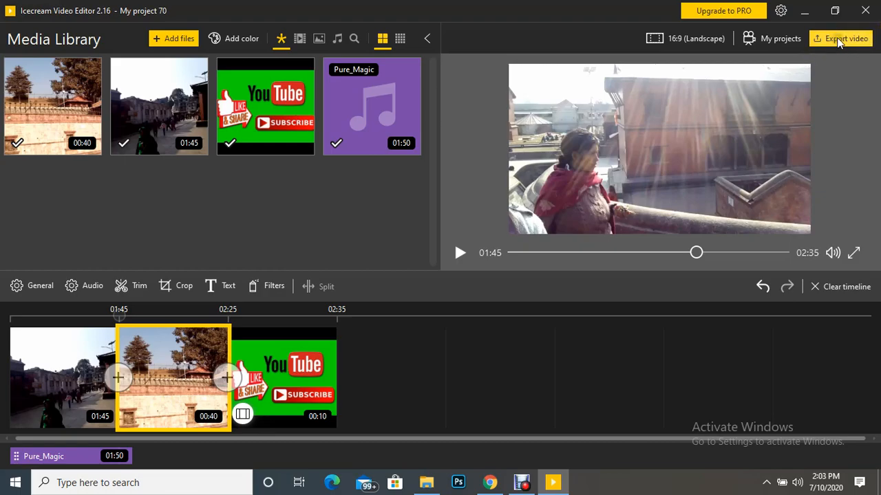
Open Export video, keeping mp4 format, QuadHD 2560x1440 resolution and Ultra quality
click(845, 37)
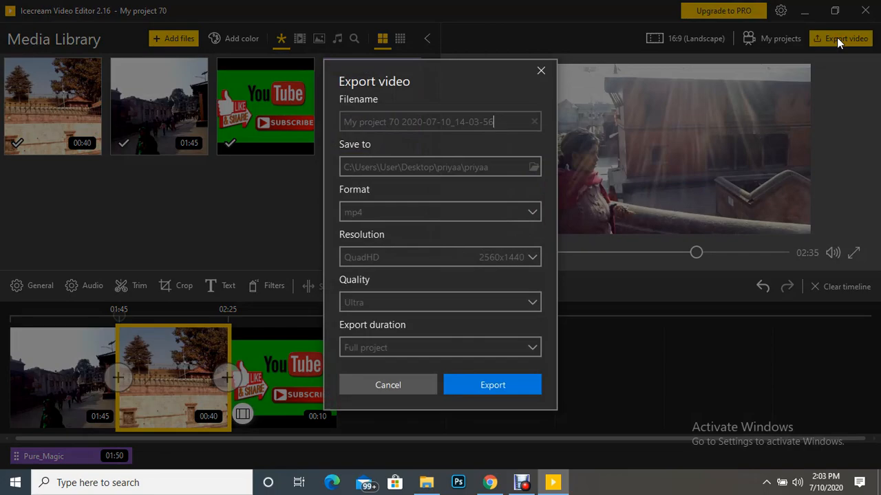
mouse_move(371, 307)
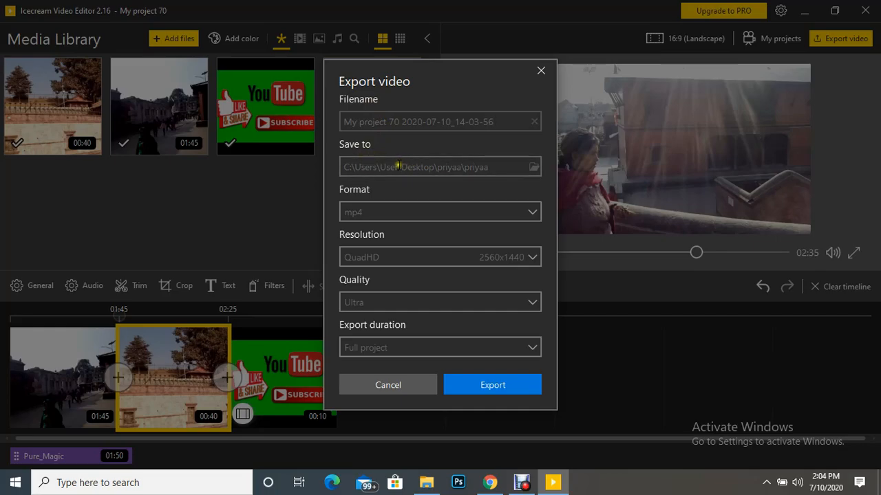
mouse_move(522, 205)
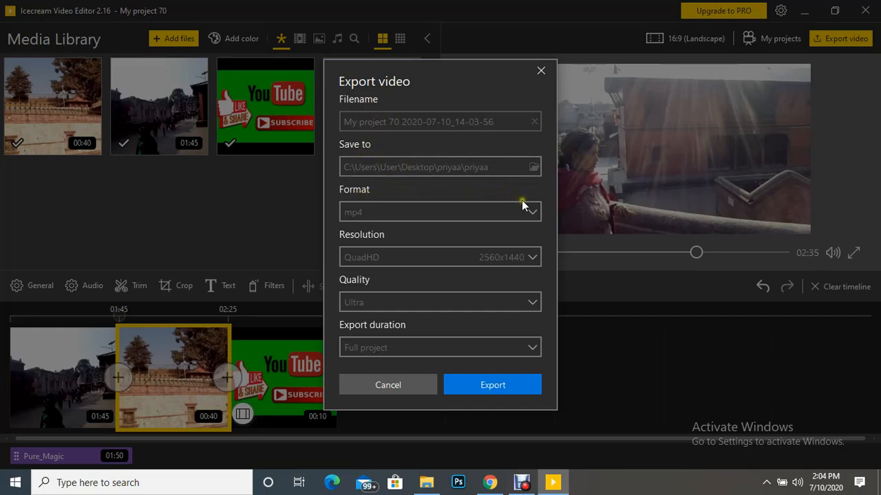
click(530, 212)
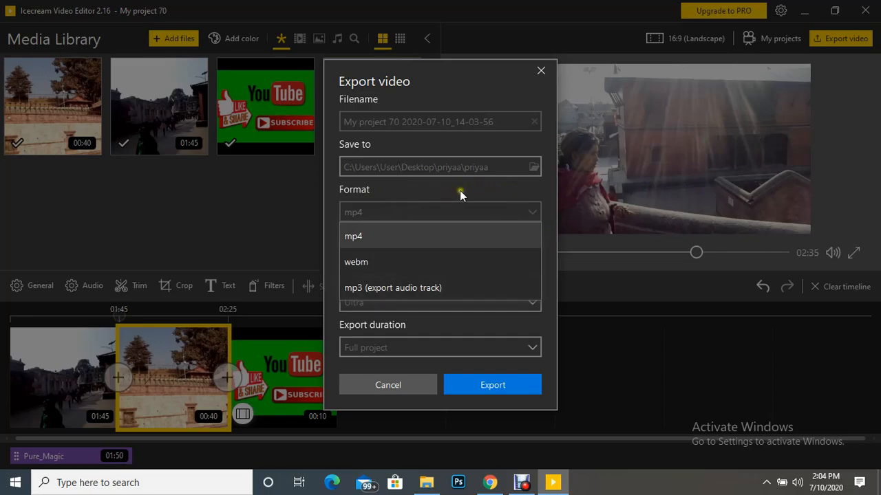
click(353, 236)
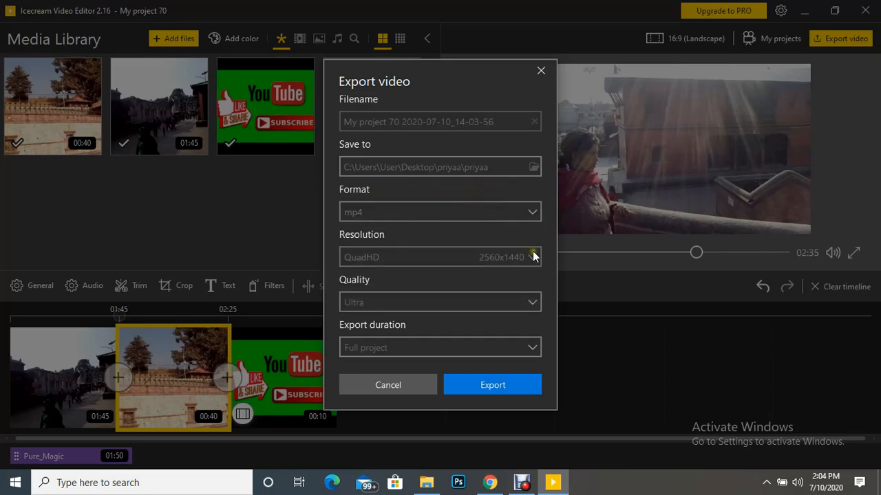
click(532, 257)
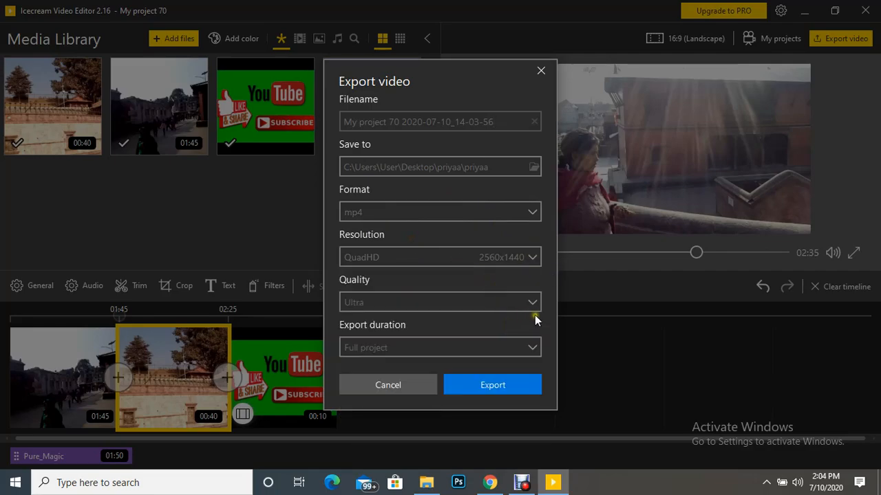
click(440, 302)
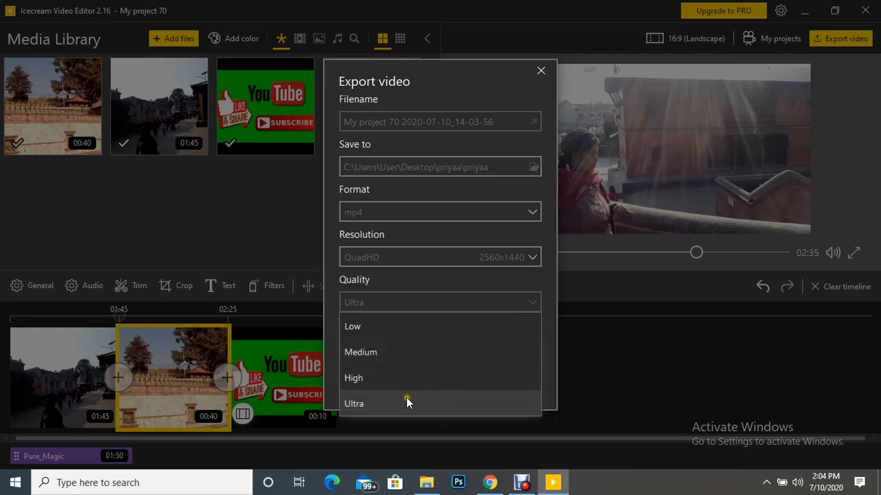
mouse_move(408, 326)
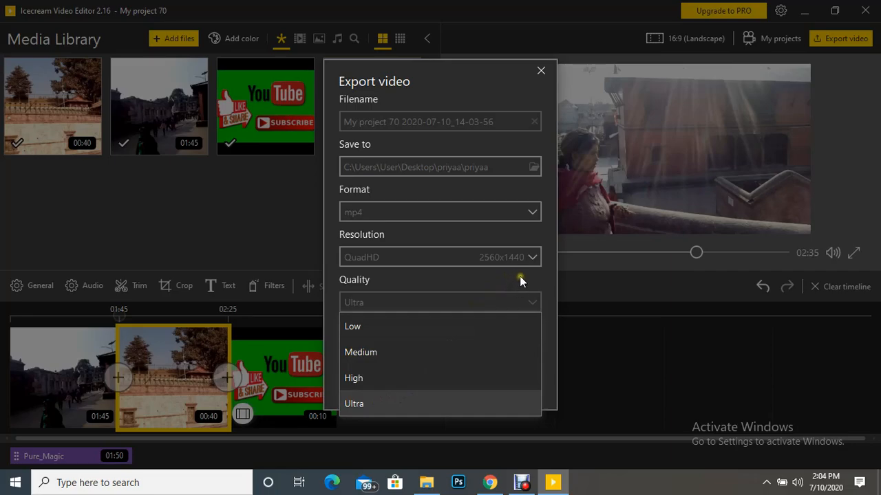
click(354, 404)
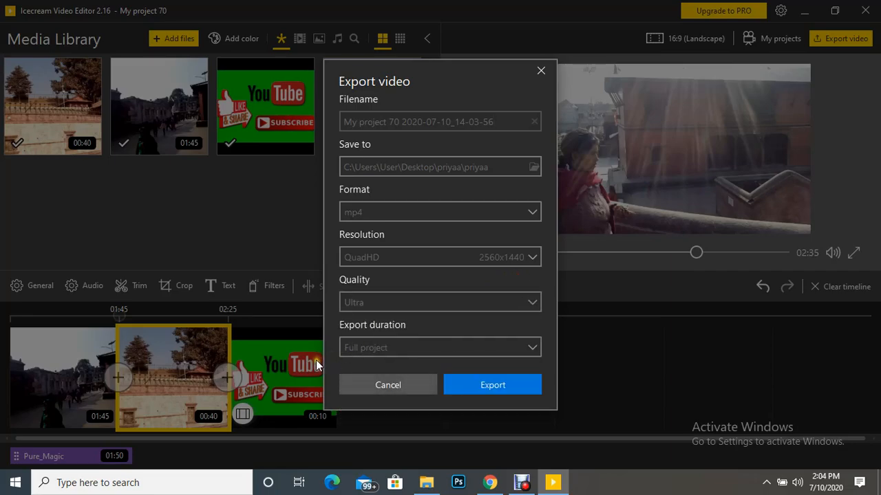
click(440, 122)
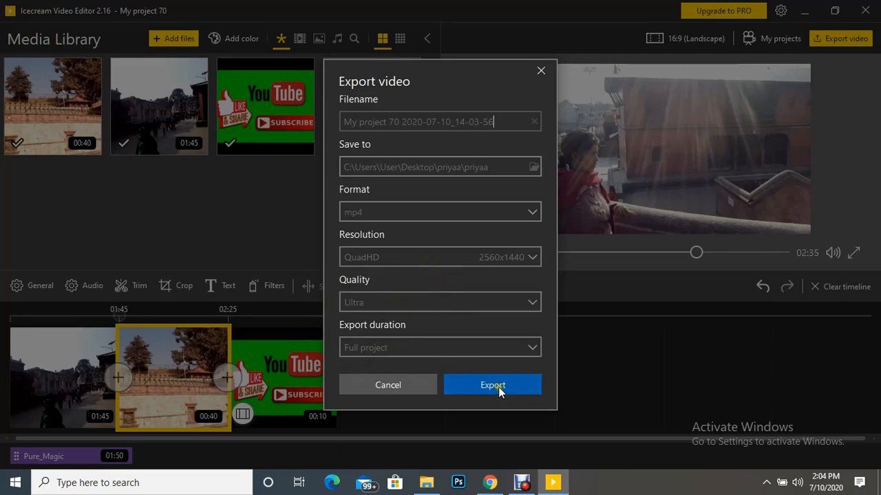
mouse_move(493, 387)
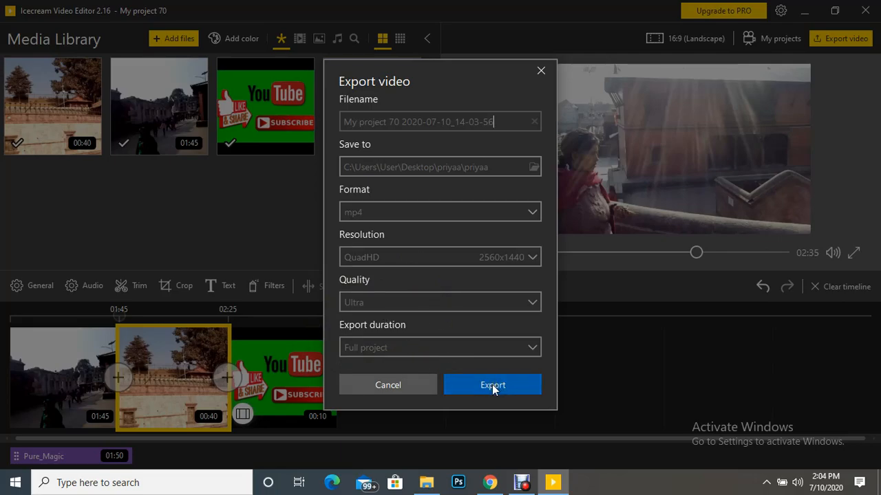
mouse_move(544, 307)
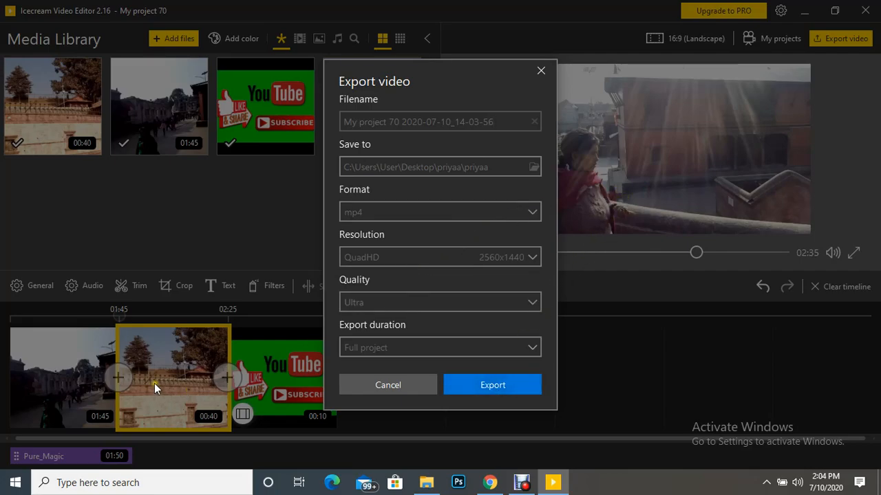
mouse_move(655, 174)
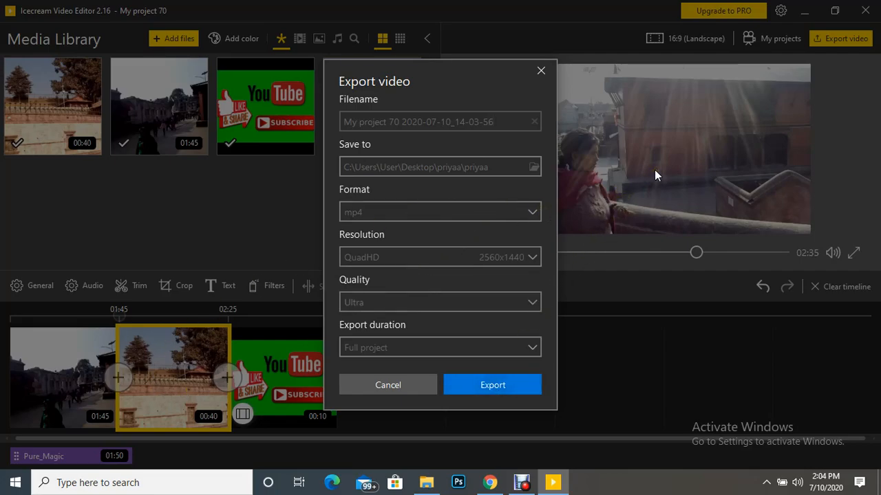
mouse_move(237, 214)
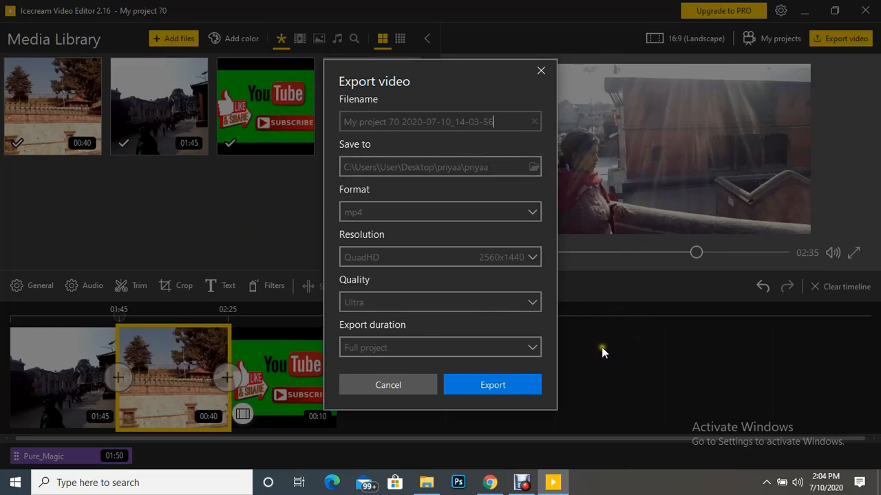
mouse_move(597, 368)
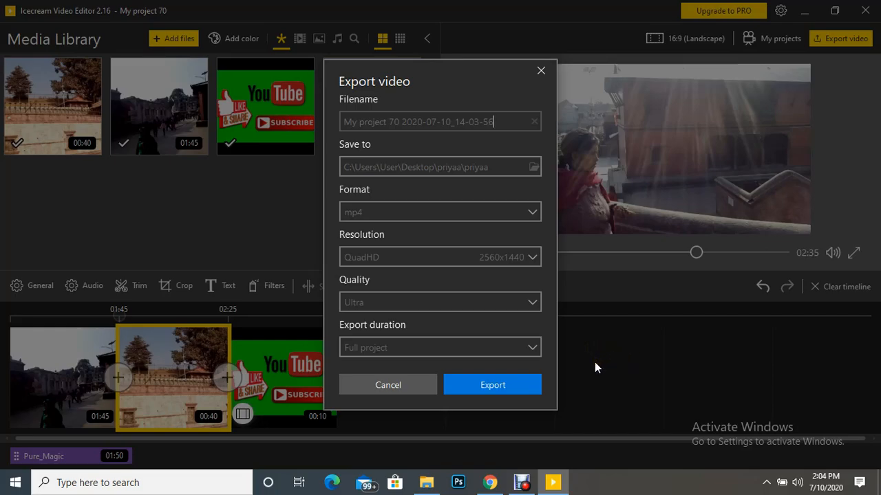